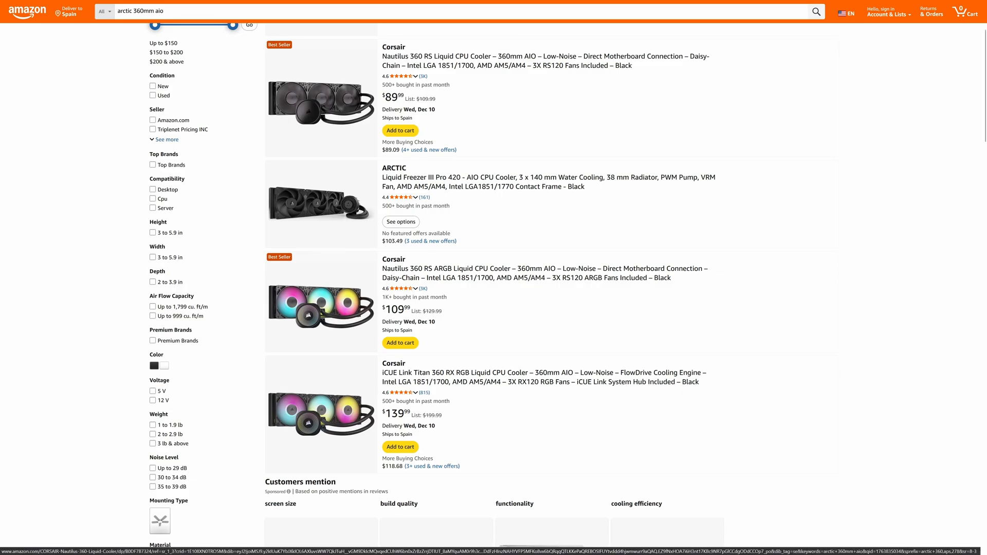
# Scroll past the NH-D15 G2 listings and expand the 'Does AIO coolant evaporate?' question on Google.
pyautogui.scroll(-3)
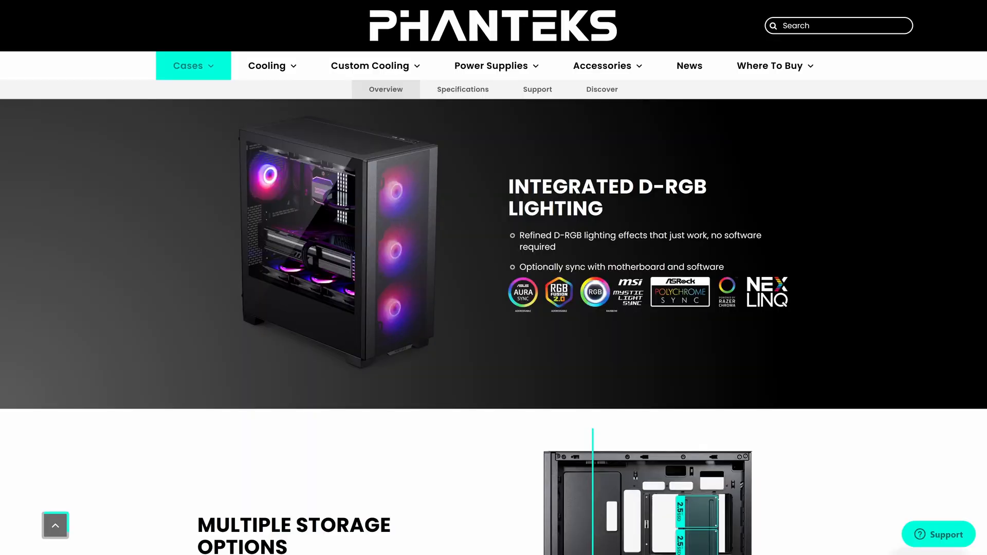
pyautogui.scroll(-3)
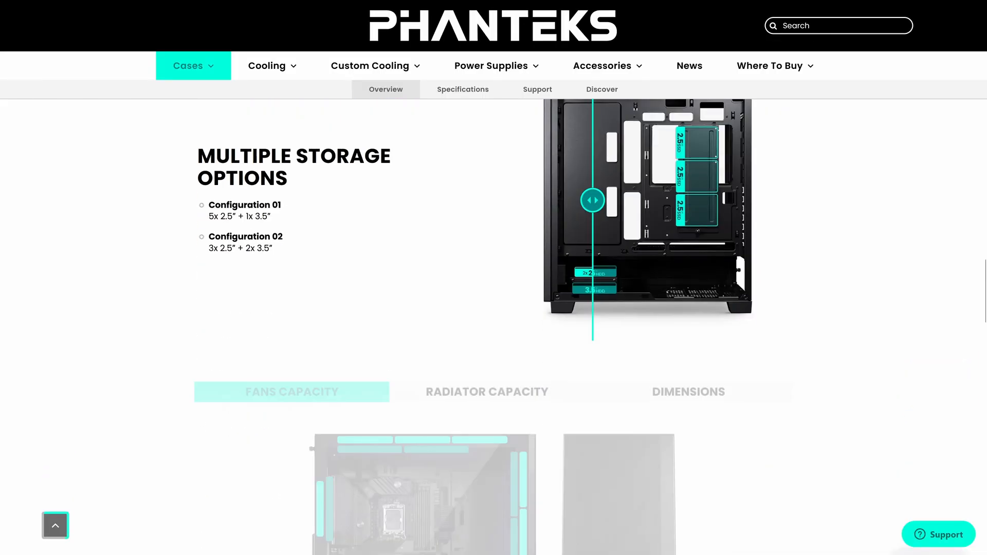
pyautogui.scroll(-3)
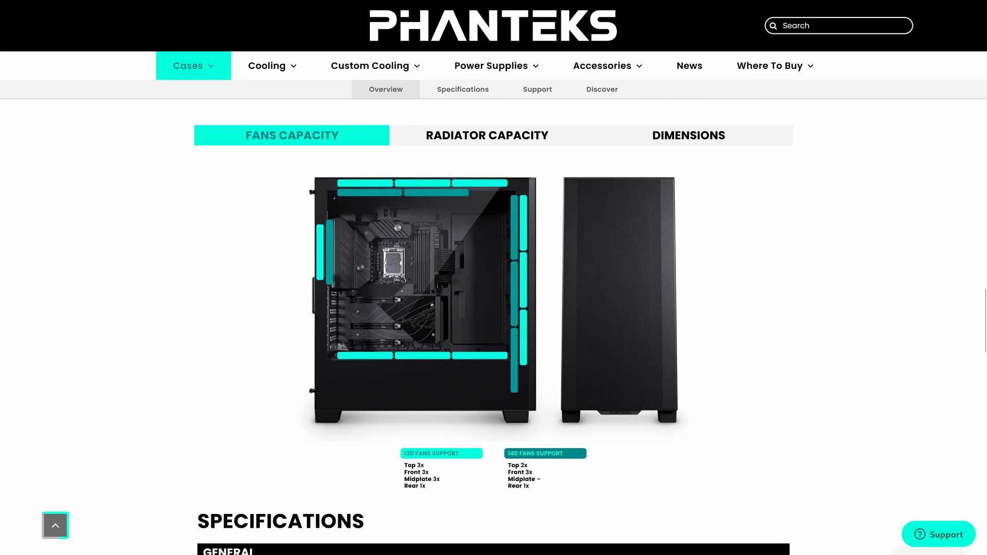
pyautogui.scroll(-3)
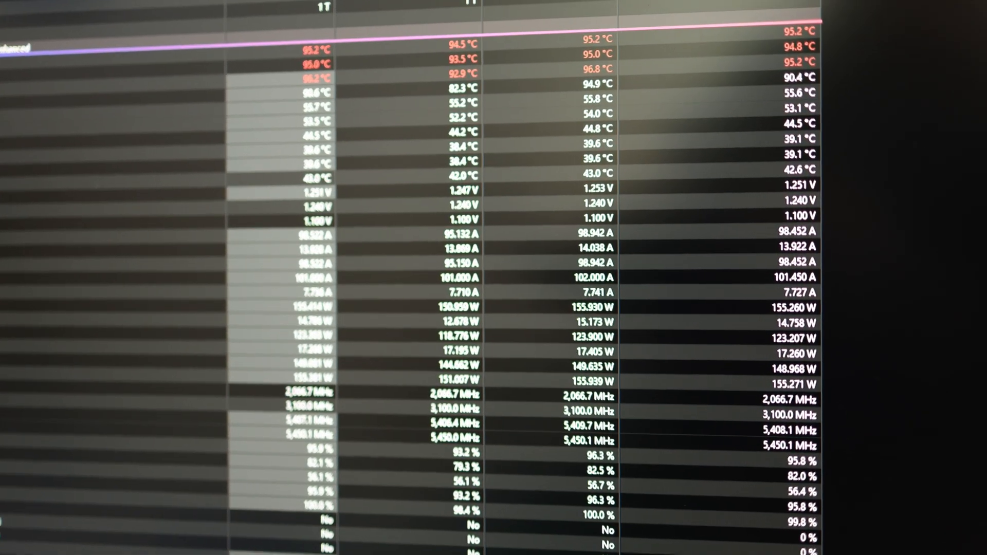
pyautogui.scroll(-3)
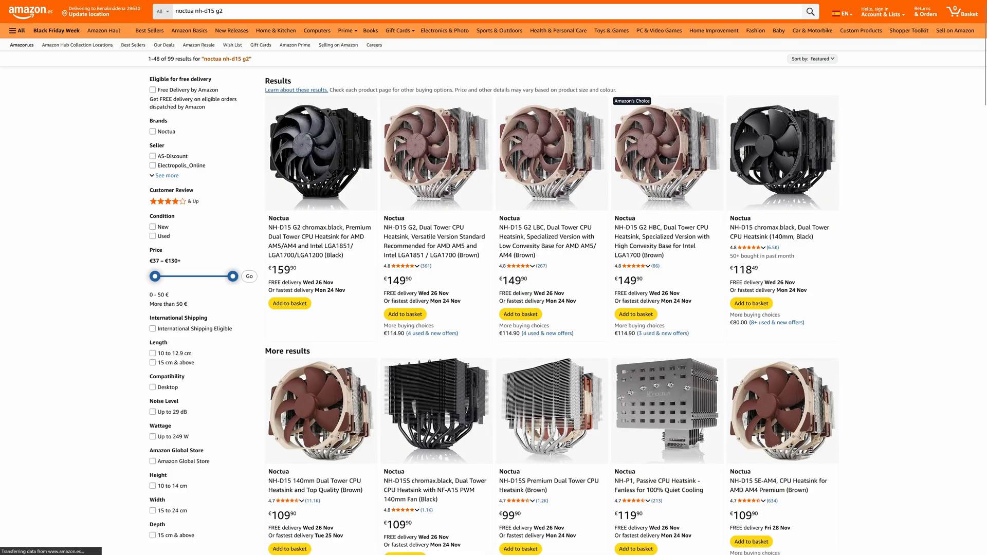
pyautogui.click(321, 153)
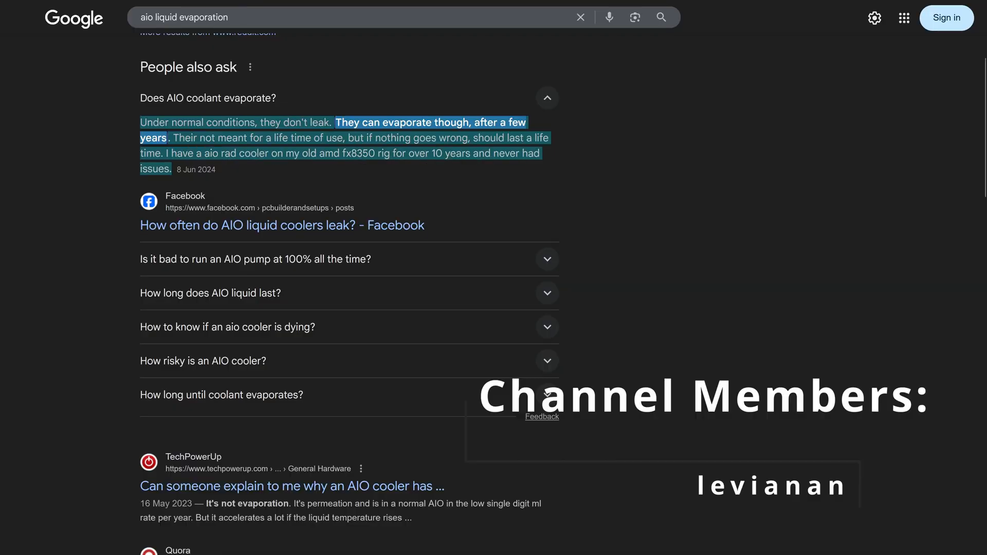
# Search 'aio reduced pump speed after years of use' and expand the full AI Overview of causes.
pyautogui.write('aio reduced pump speed after years of use')
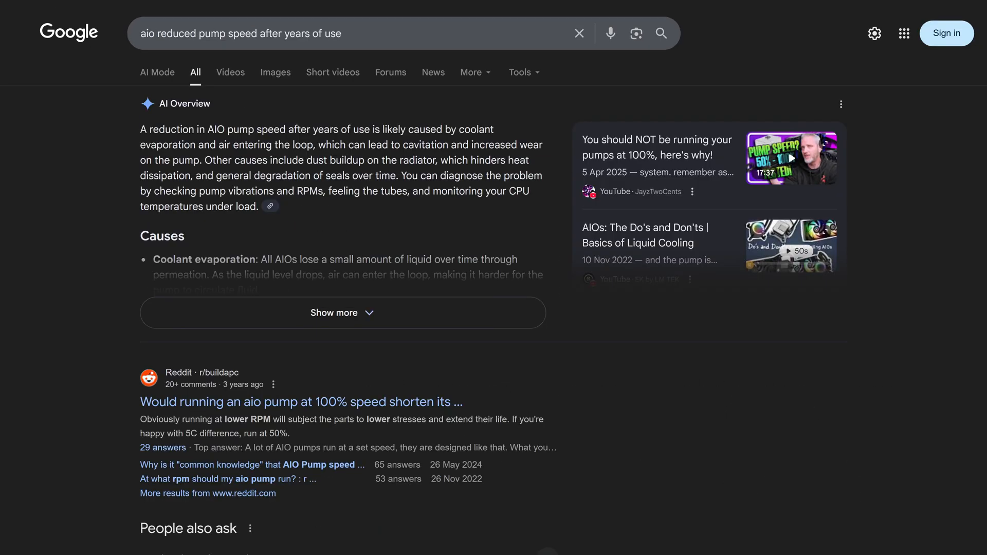
pyautogui.click(343, 313)
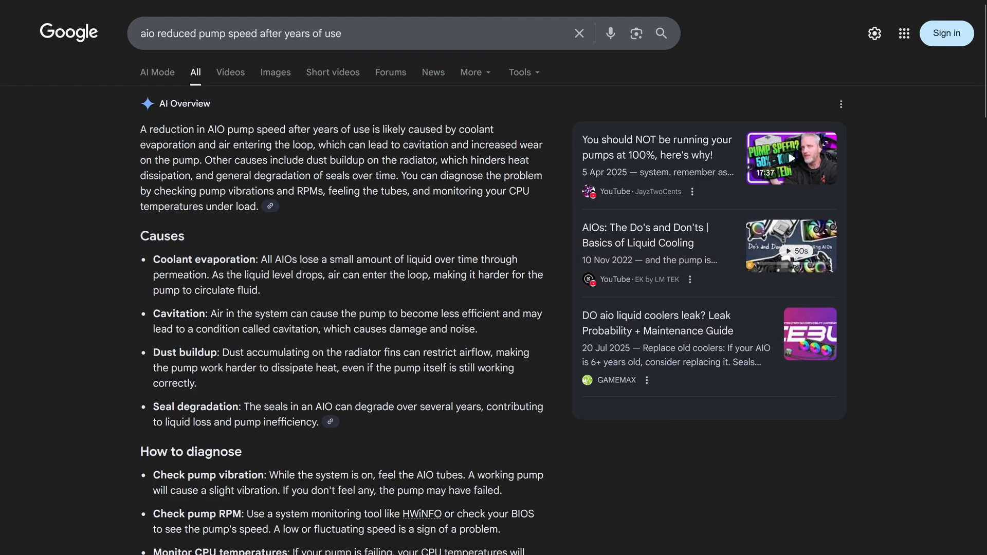